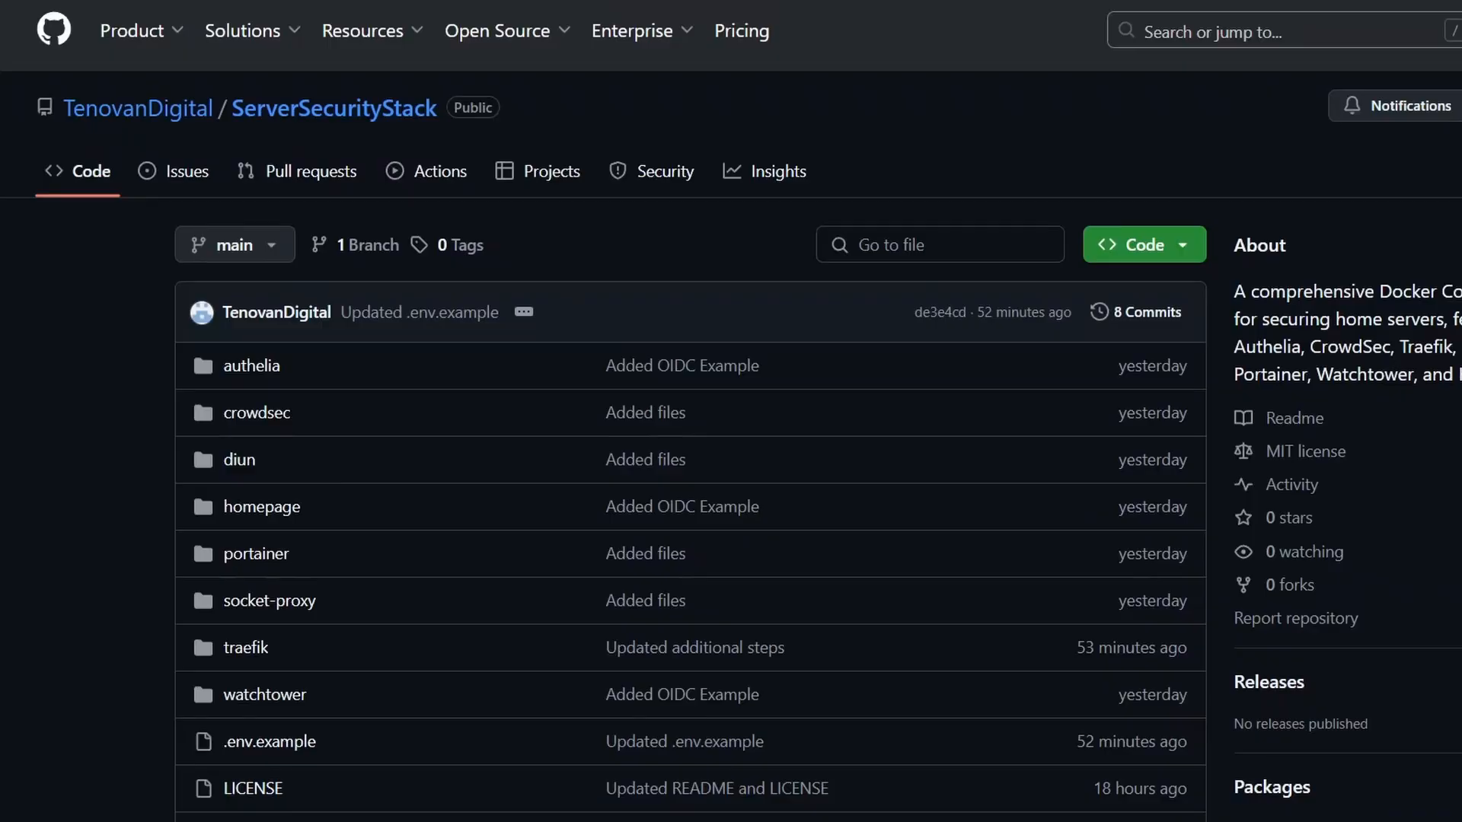
Step: View the root docker-compose.yml of ServerSecurityStack with its include list and networks
scroll("down", 3)
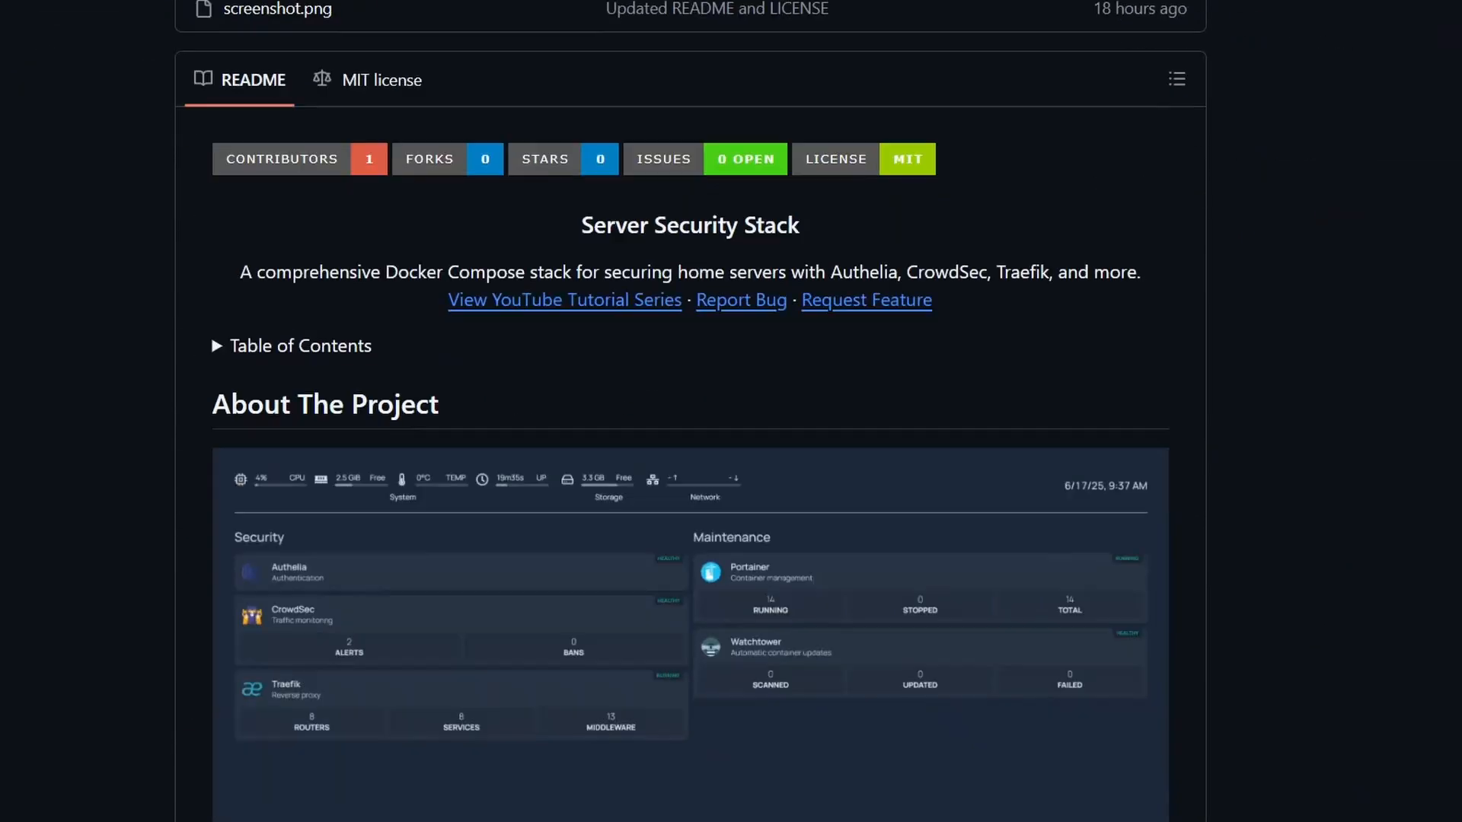
left_click(146, 582)
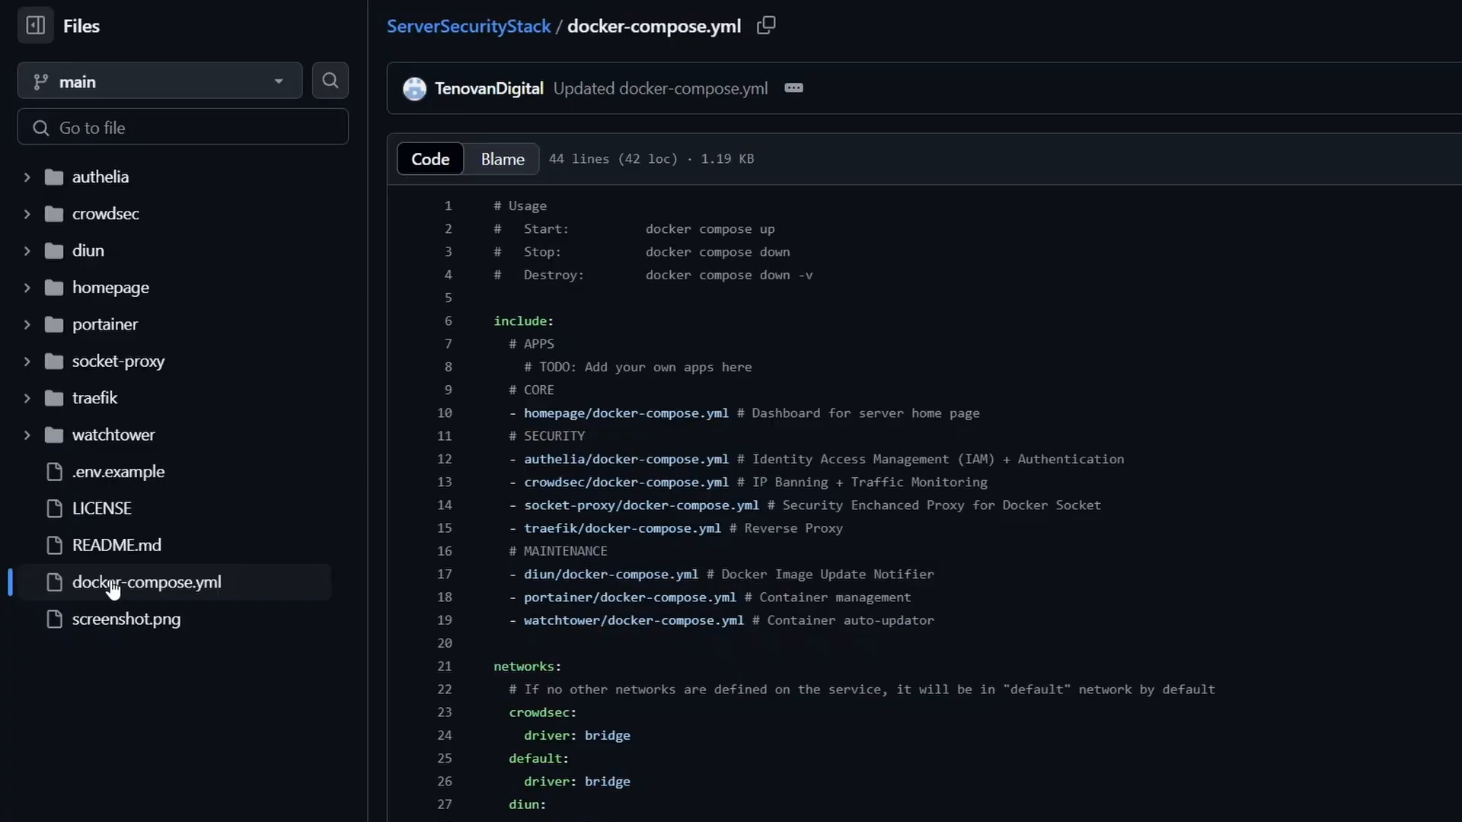
mouse_move(1171, 330)
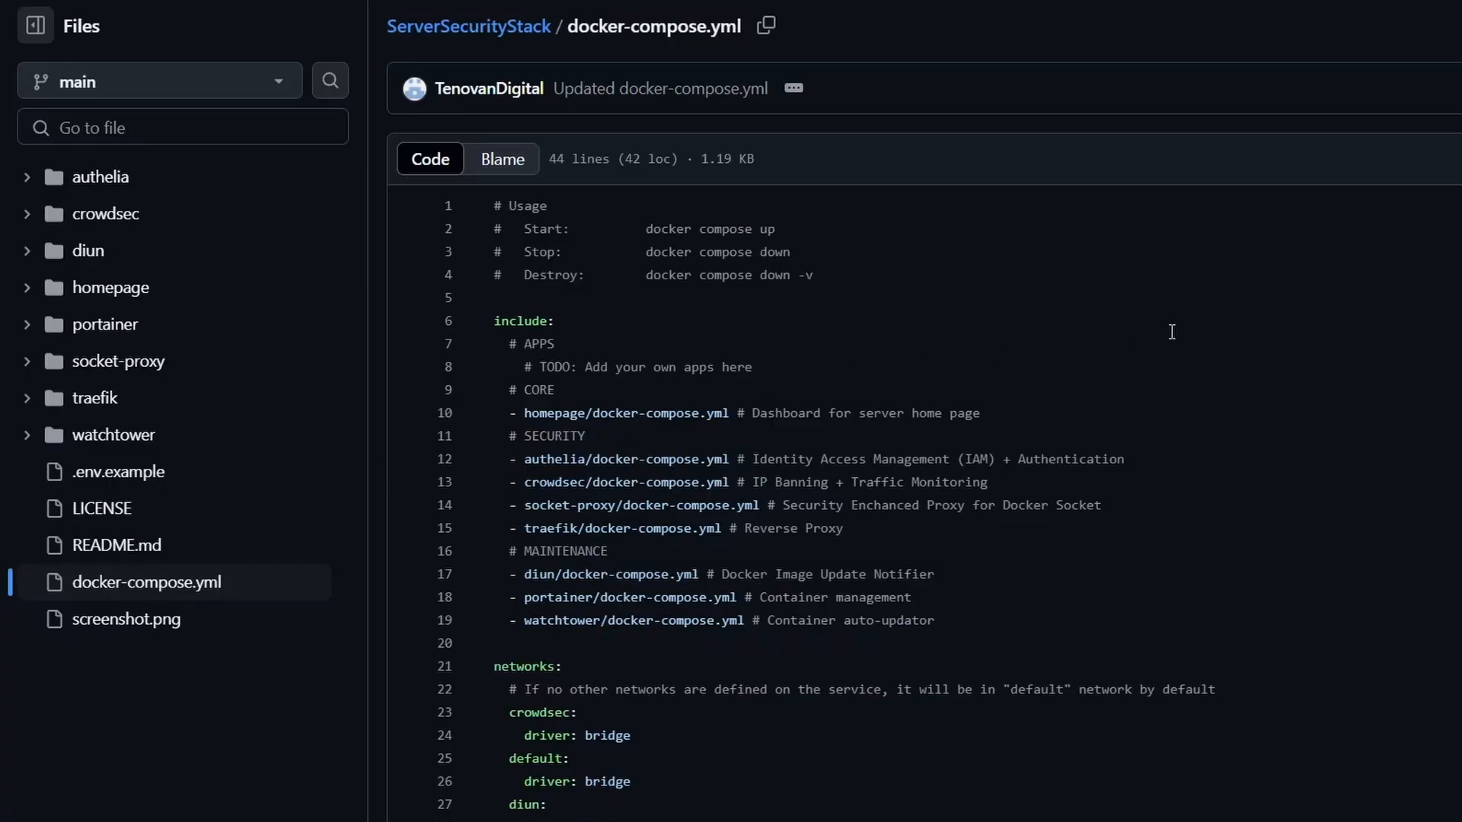
scroll("down", 3)
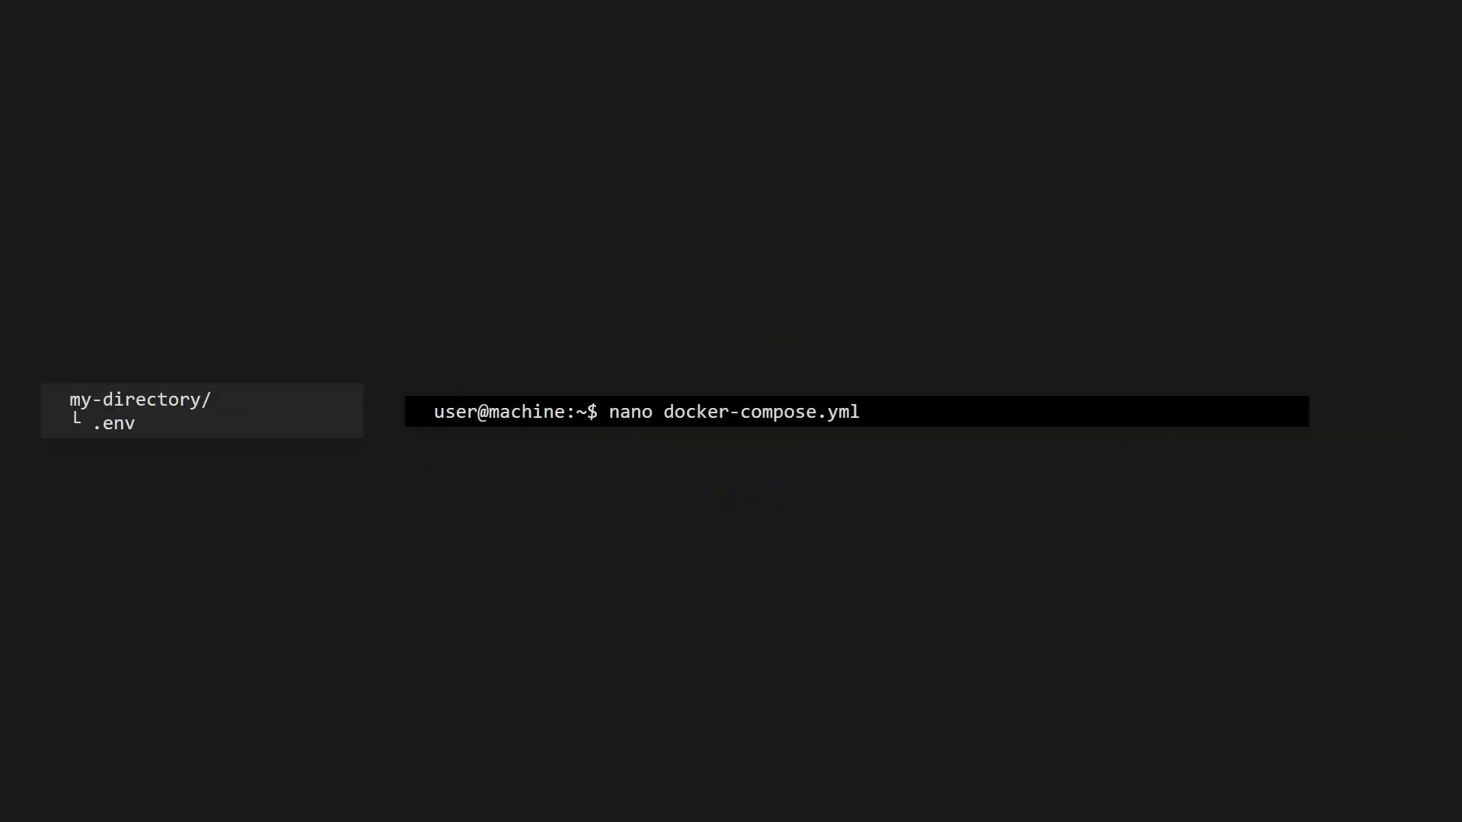
Step: Edit the root docker-compose.yml in nano, then start nano on socket-proxy/docker-compose.yml
key("enter")
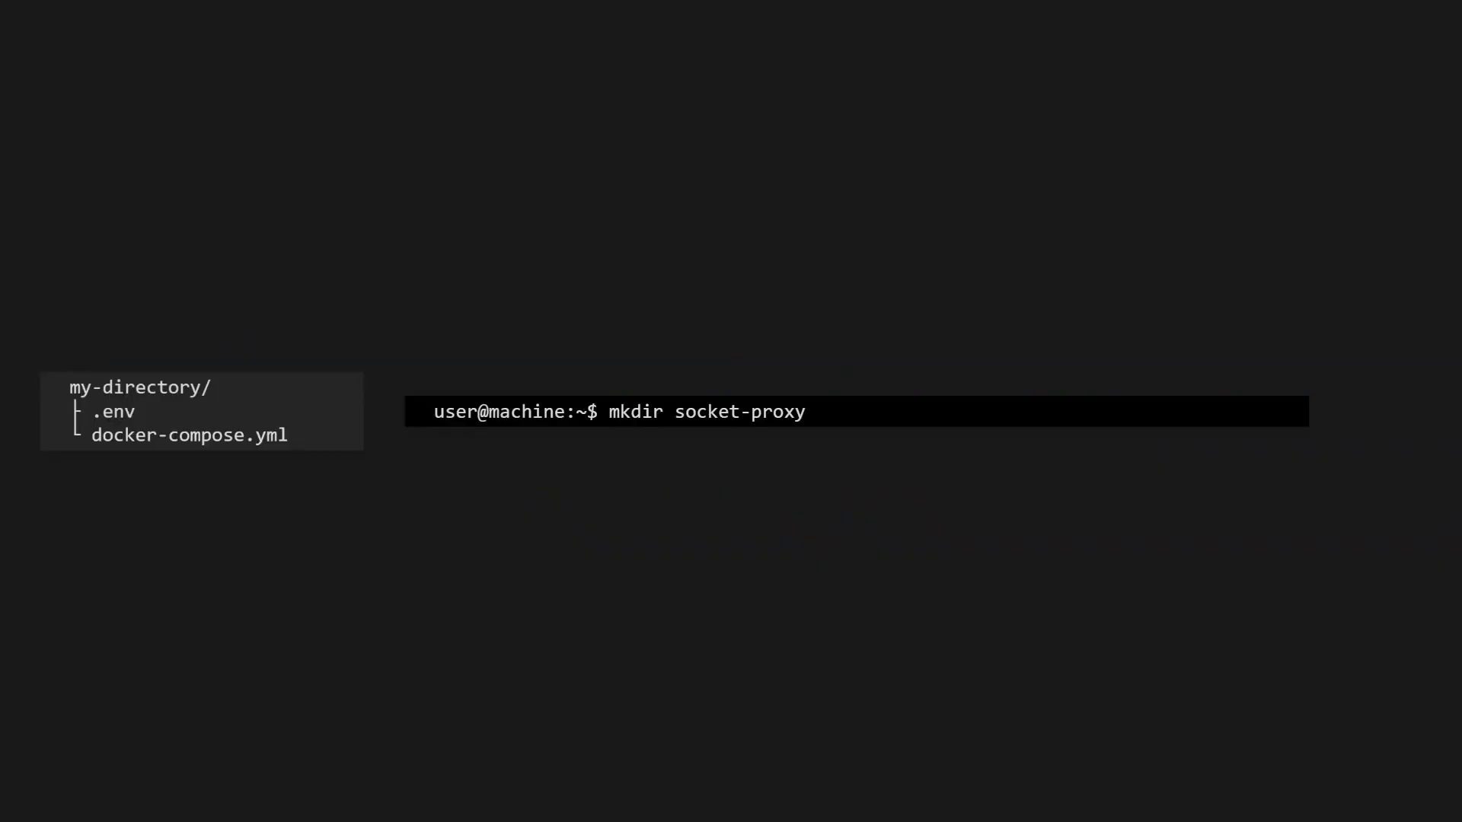
type("nano socket-proxy/docker-compose.yml")
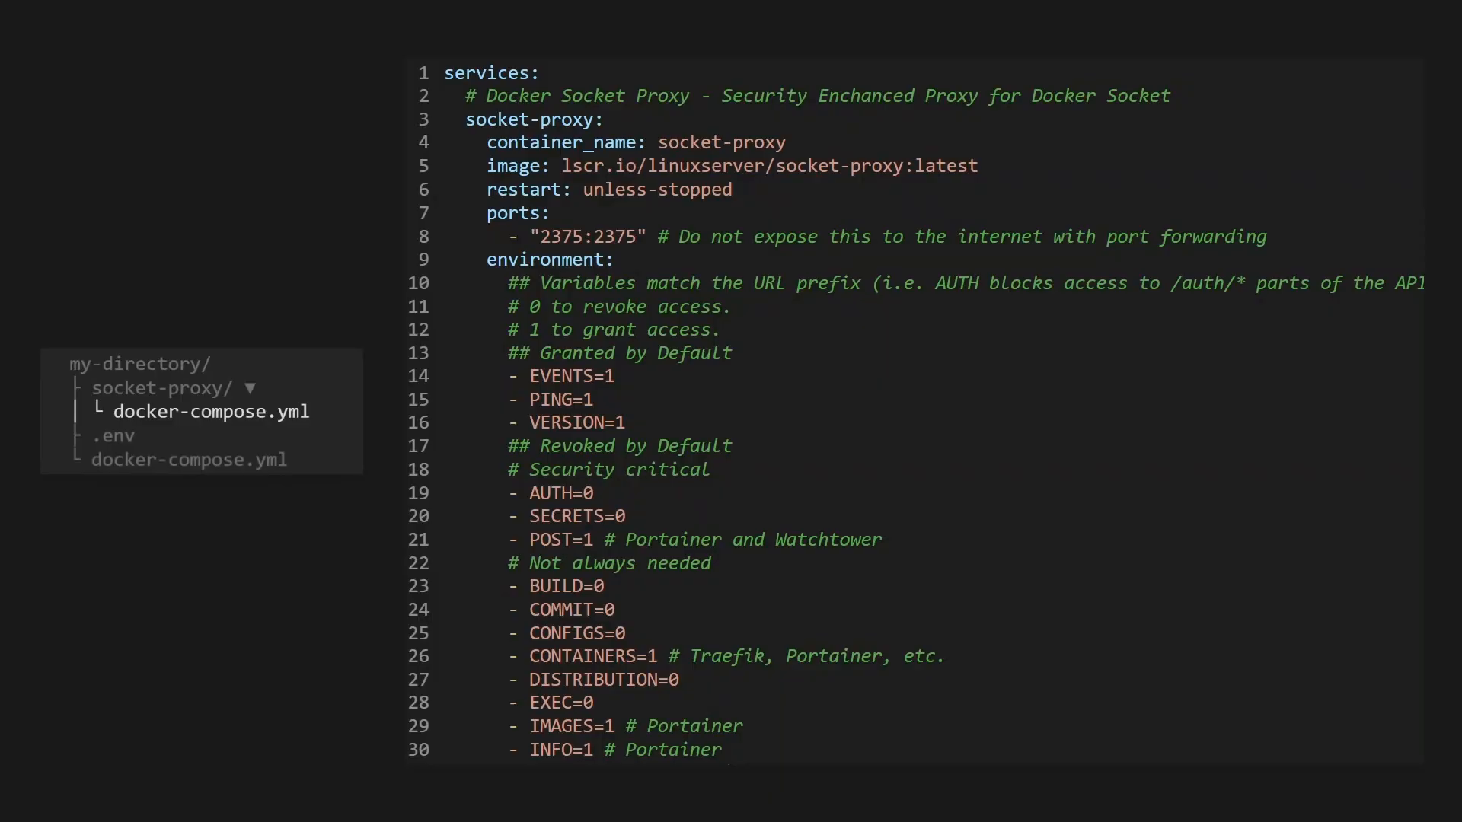
Step: Scroll through the socket-proxy service's environment flags, docker.sock volume and networks
scroll("down", 3)
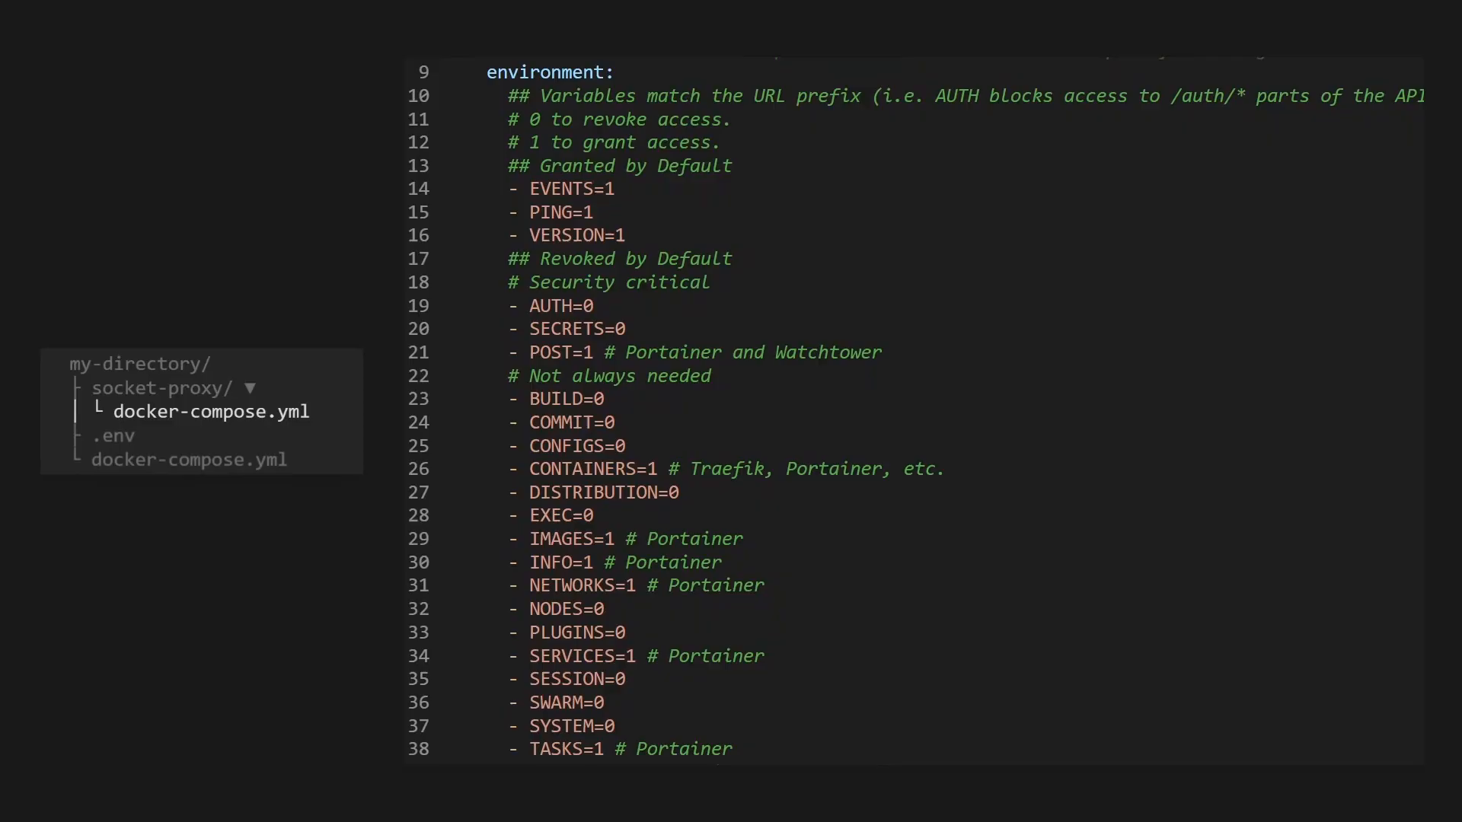
scroll("down", 3)
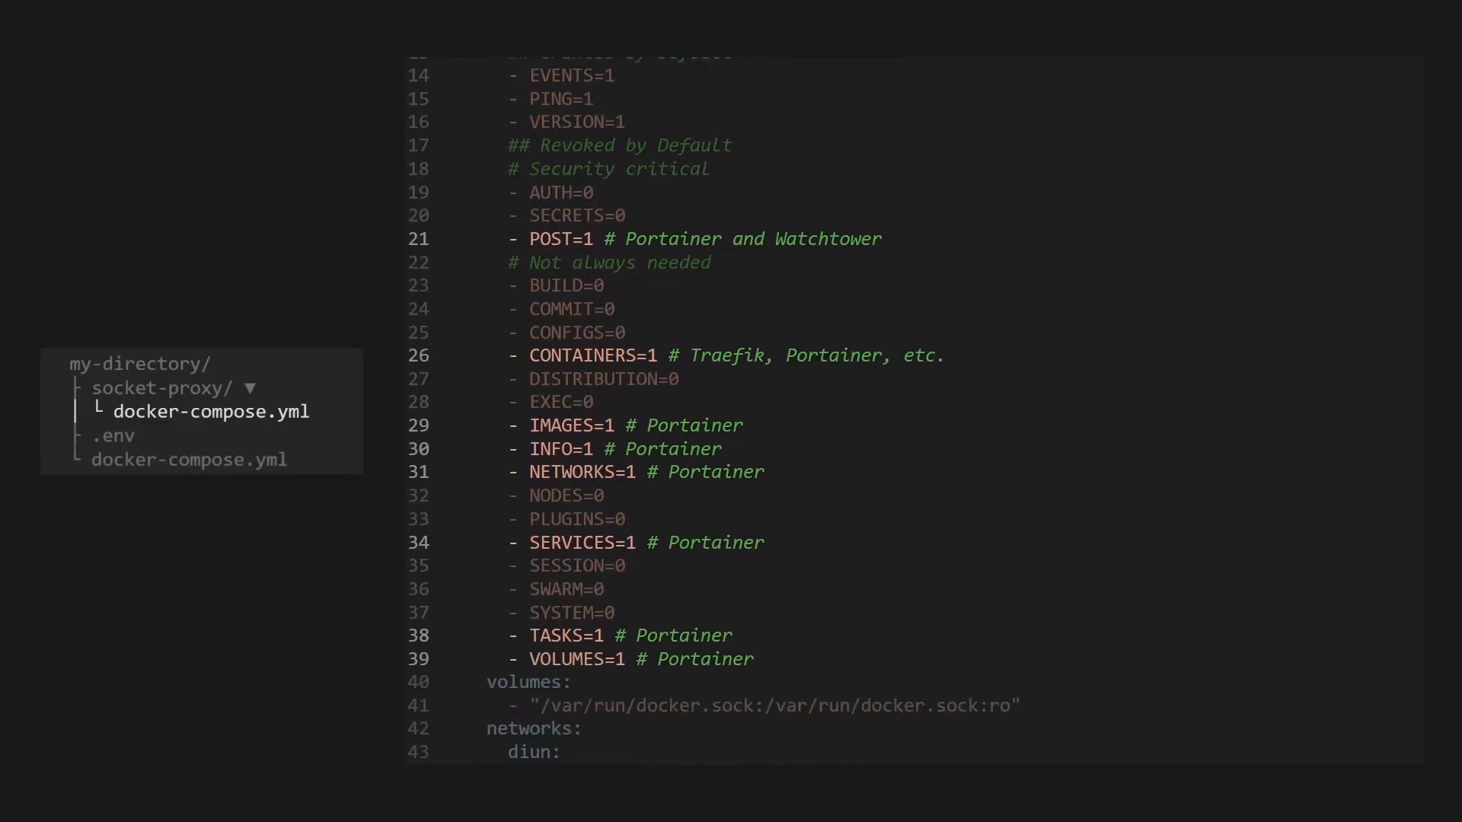
scroll("down", 3)
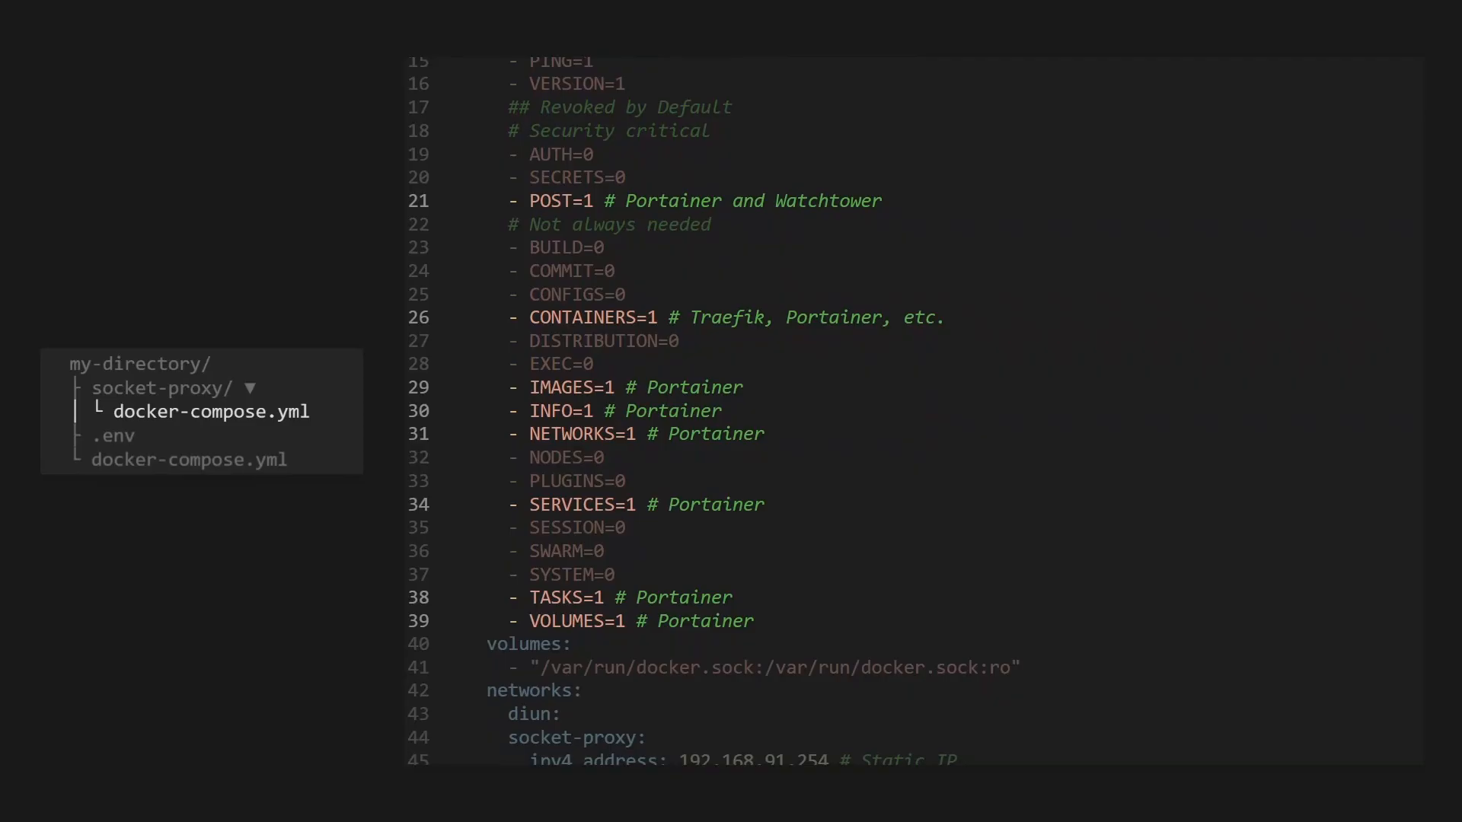